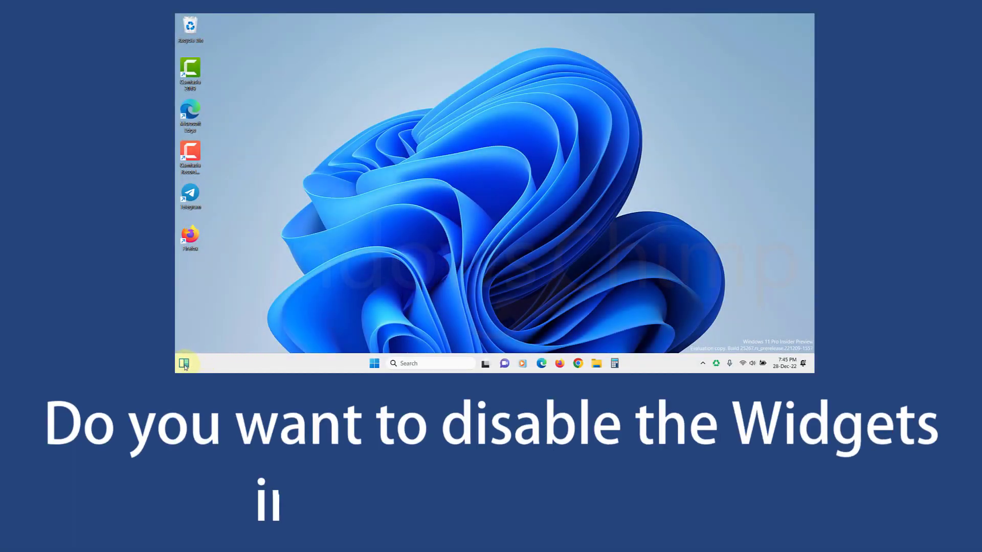
Switch the Widgets toggle off under Personalization > Taskbar and close Settings back to the desktop
{"action": "left_click", "coordinate": [187, 363]}
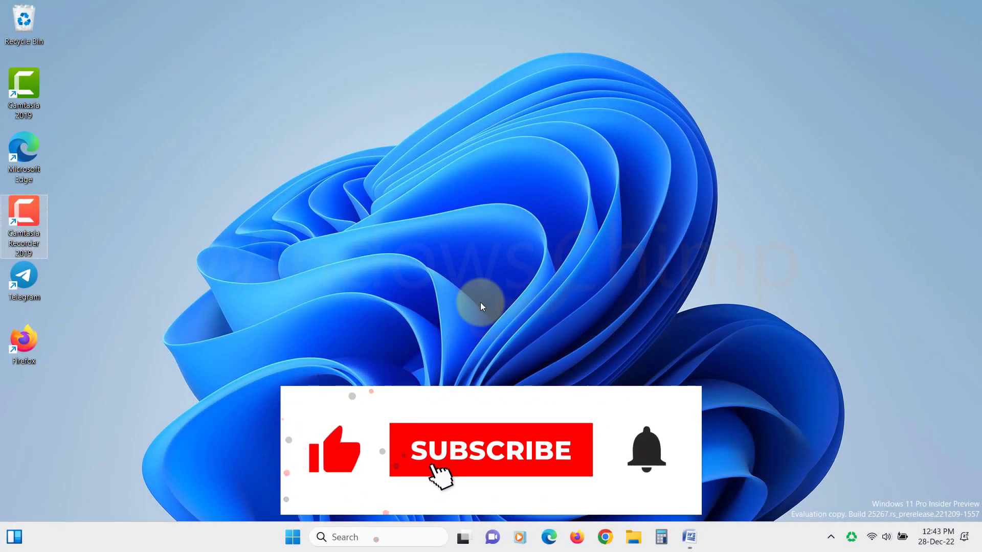
{"action": "left_click", "coordinate": [490, 450]}
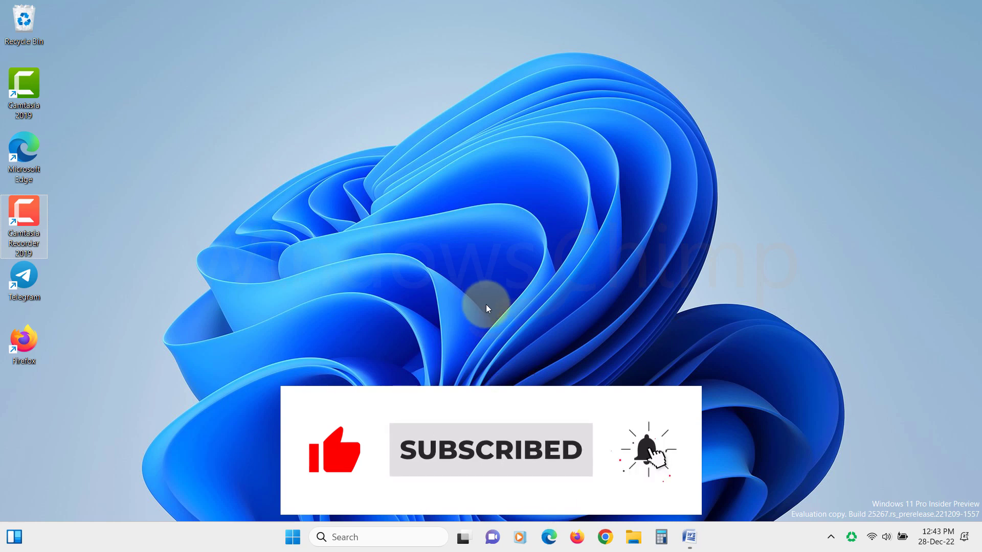
{"action": "right_click", "coordinate": [724, 537]}
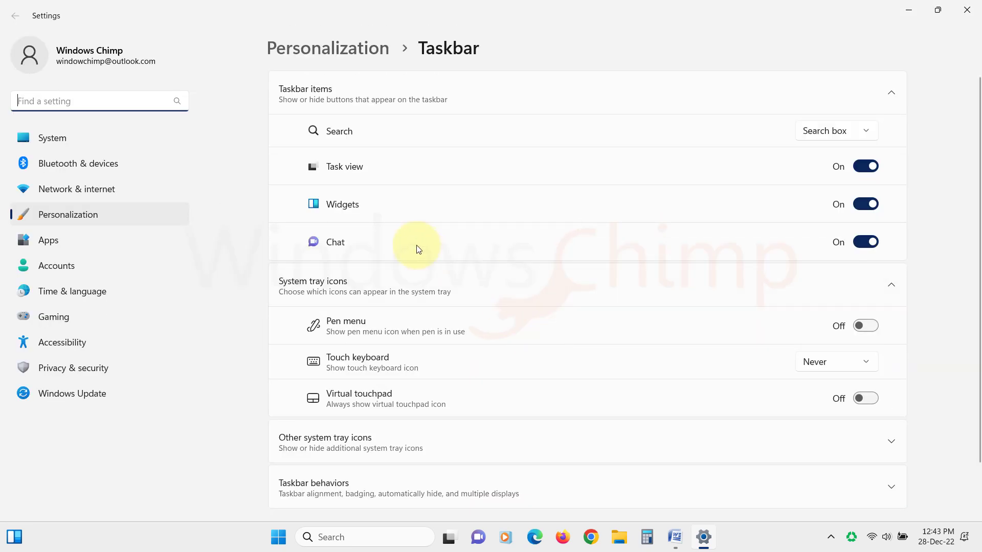
{"action": "mouse_move", "coordinate": [876, 204]}
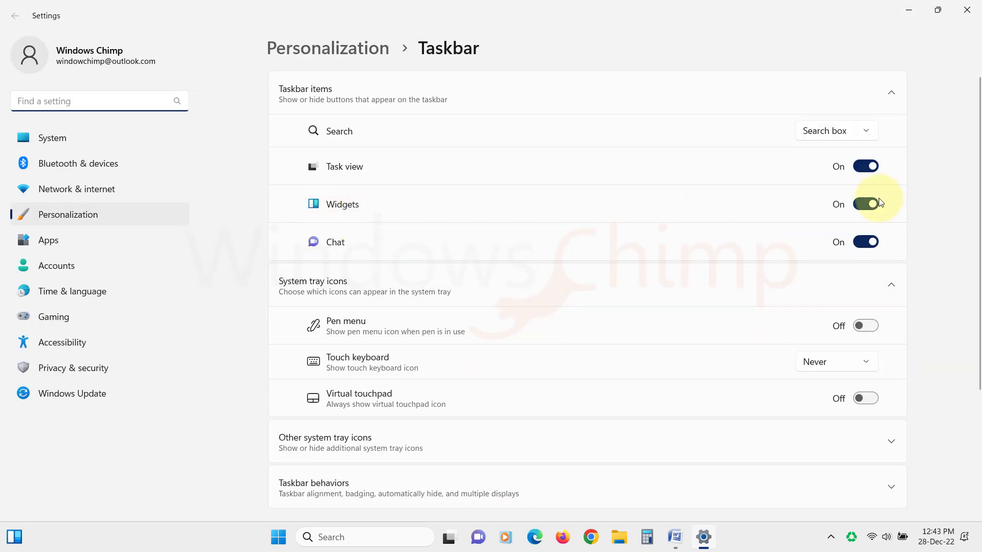
{"action": "left_click", "coordinate": [865, 203]}
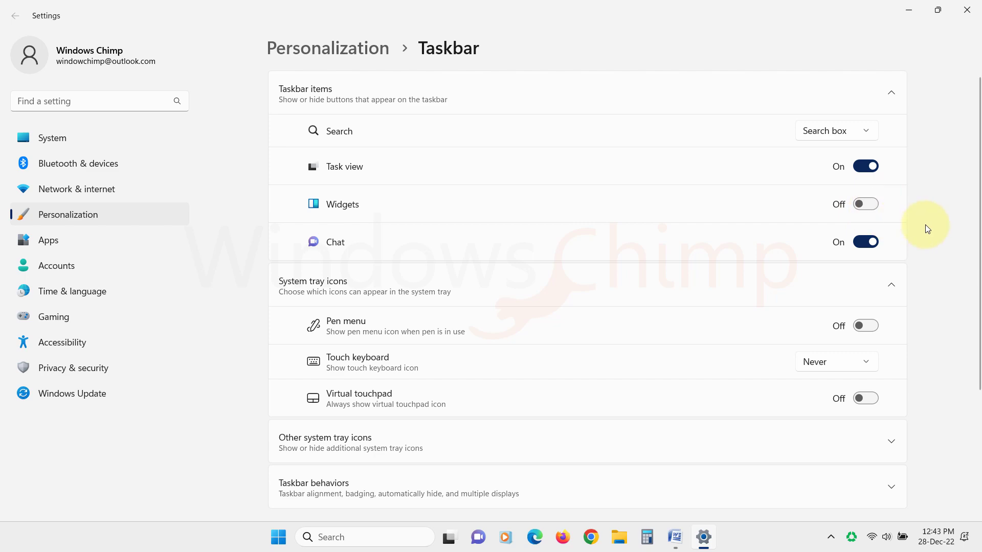
{"action": "left_click", "coordinate": [966, 15]}
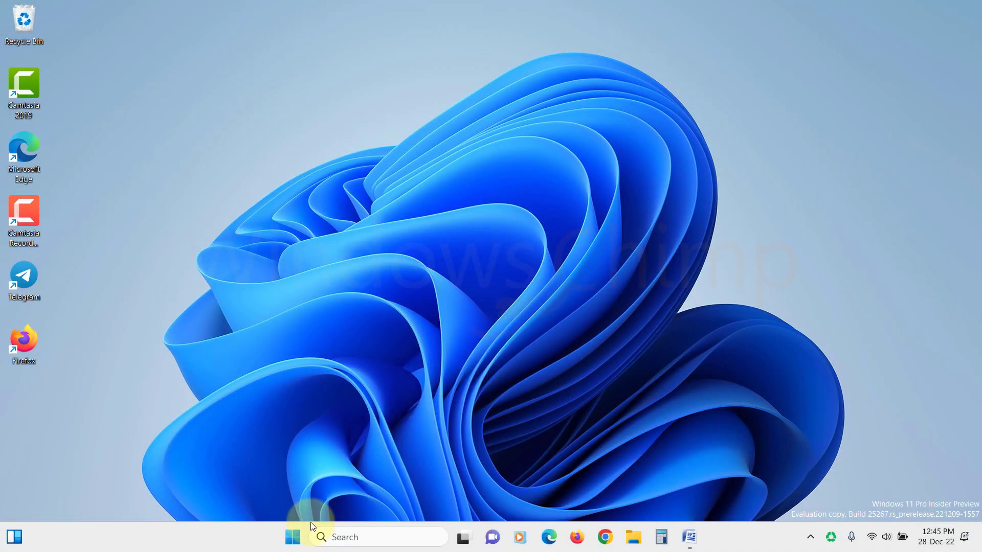
Reopen Settings from Start, go to Personalization > Taskbar and confirm Widgets is Off
{"action": "left_click", "coordinate": [292, 536]}
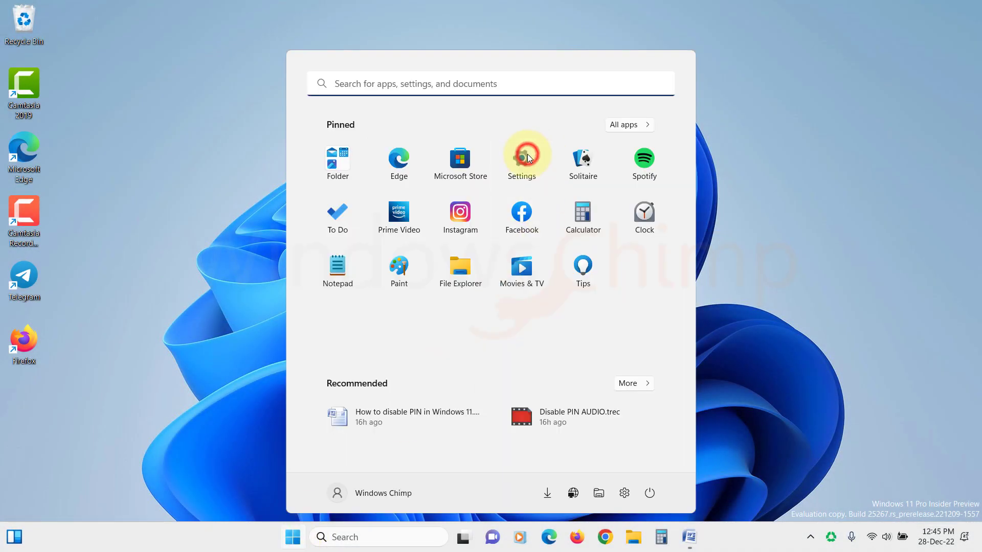
{"action": "left_click", "coordinate": [521, 155]}
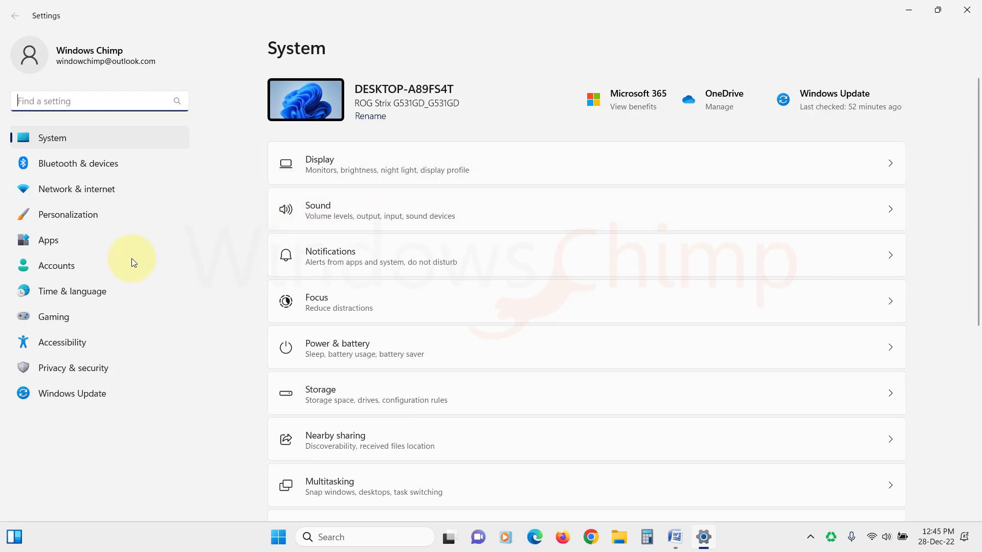
{"action": "left_click", "coordinate": [67, 214]}
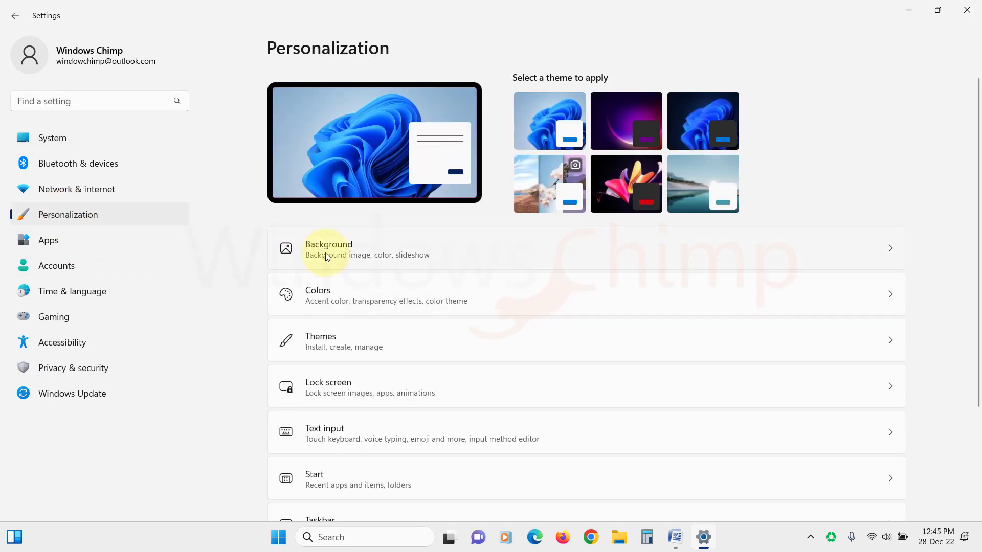
{"action": "scroll", "scroll_direction": "down", "scroll_amount": 3}
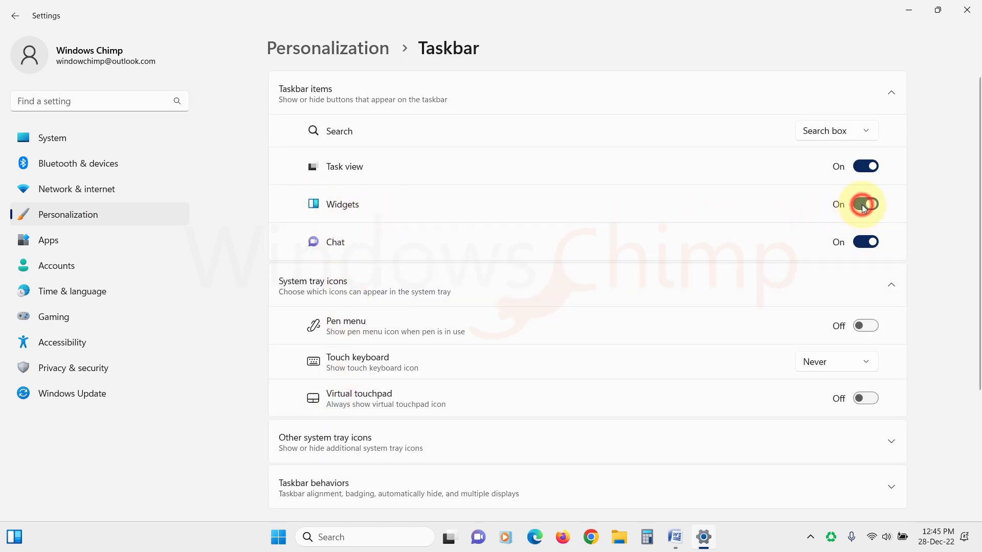
{"action": "left_click", "coordinate": [865, 204]}
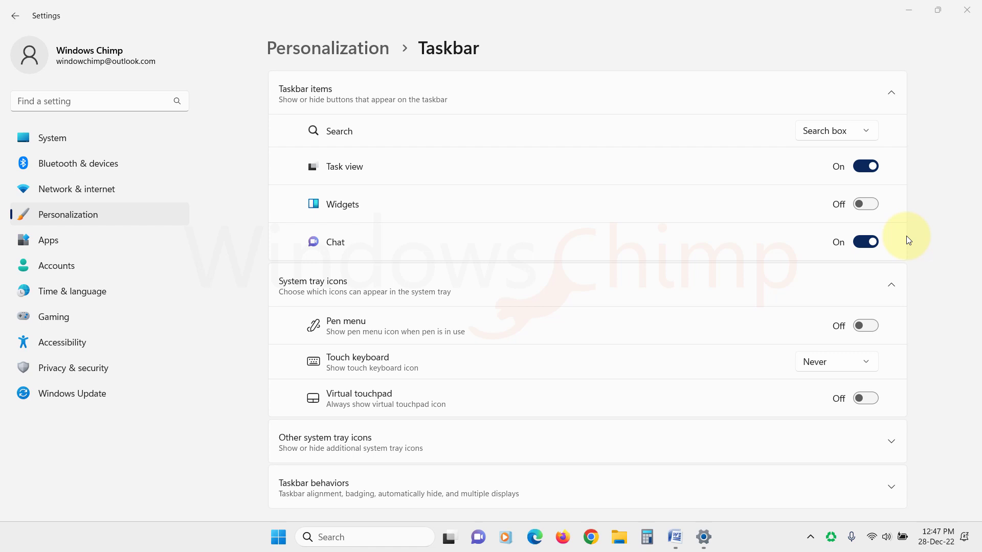
{"action": "mouse_move", "coordinate": [865, 203]}
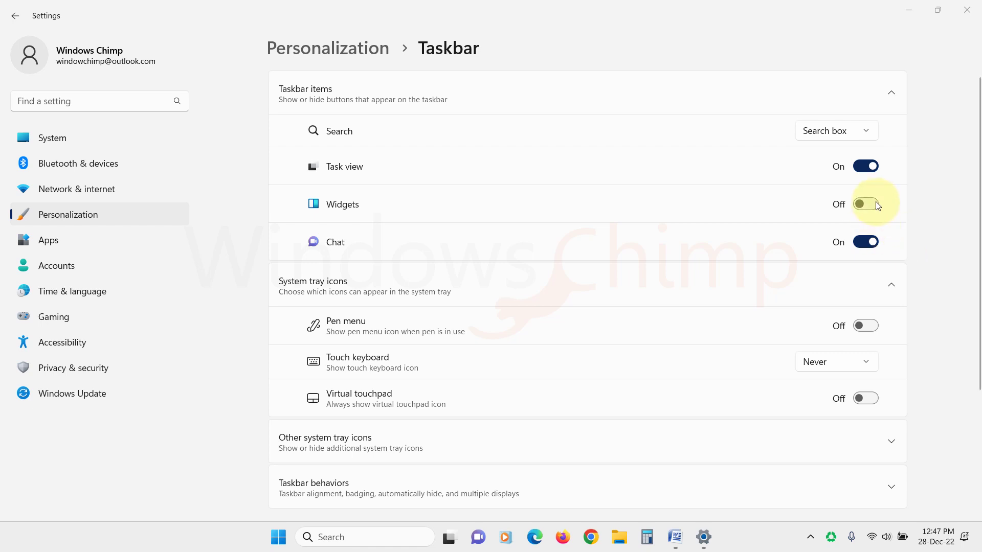
{"action": "left_click", "coordinate": [865, 204]}
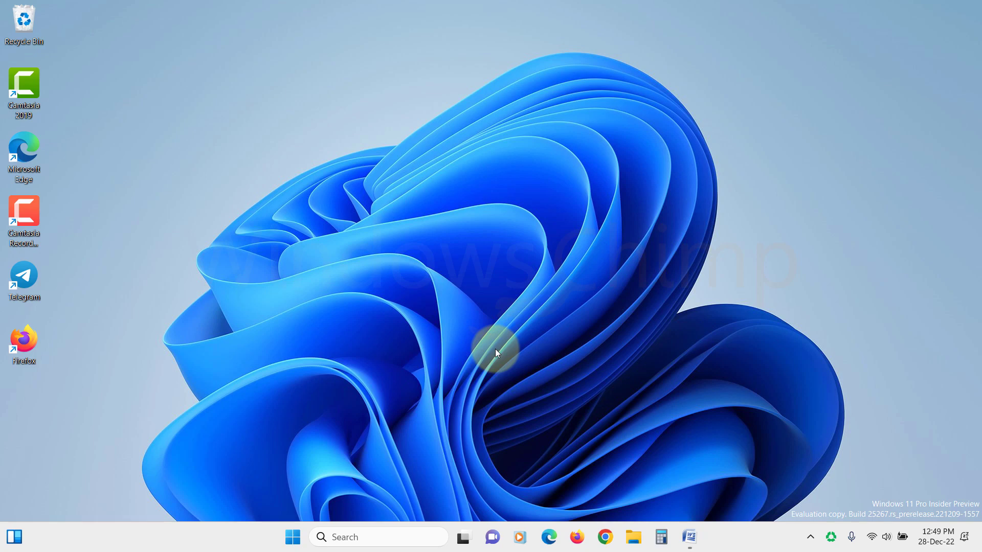
Run regedit from the Win+R box so the Registry Editor permission prompt appears
{"action": "key", "text": "Win+r"}
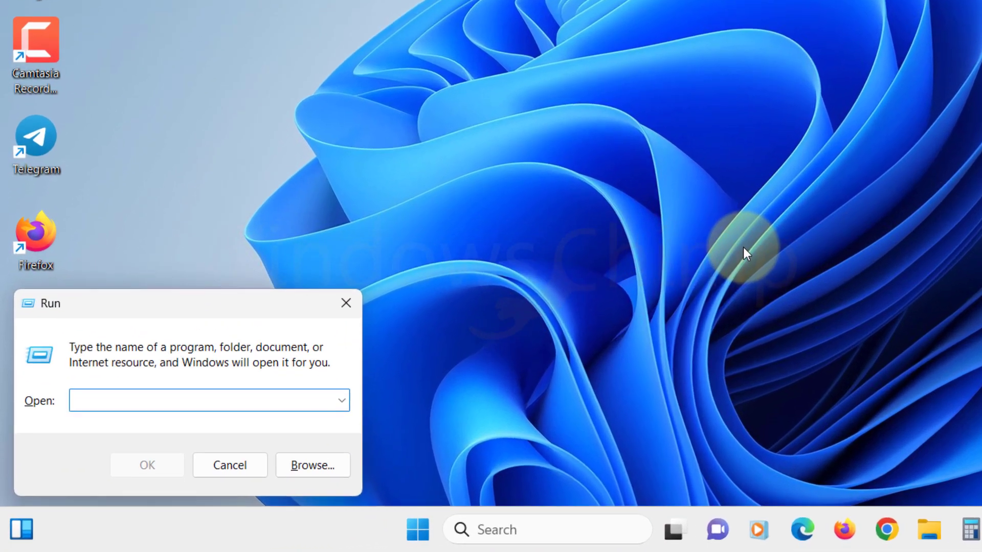
{"action": "type", "text": "re"}
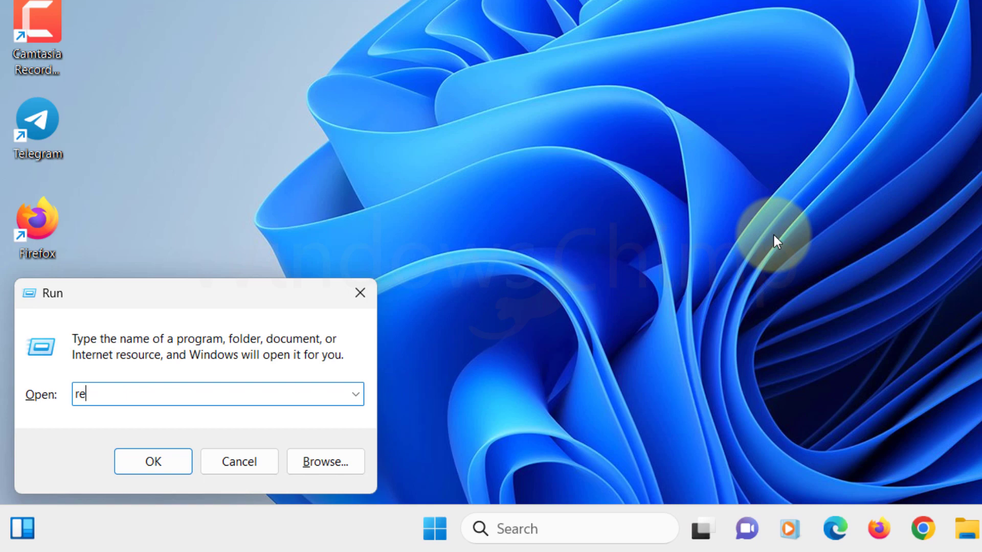
{"action": "type", "text": "gedi"}
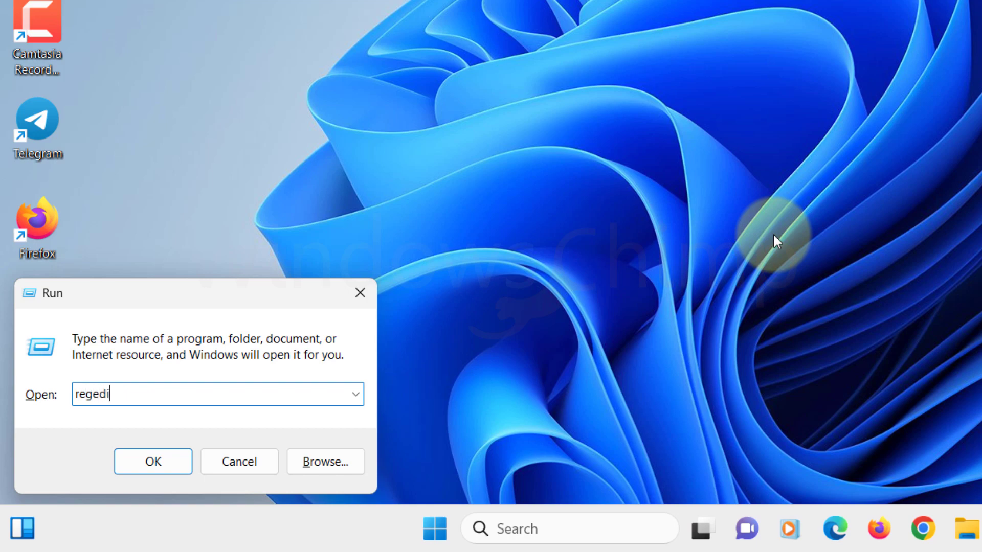
{"action": "left_click", "coordinate": [153, 461]}
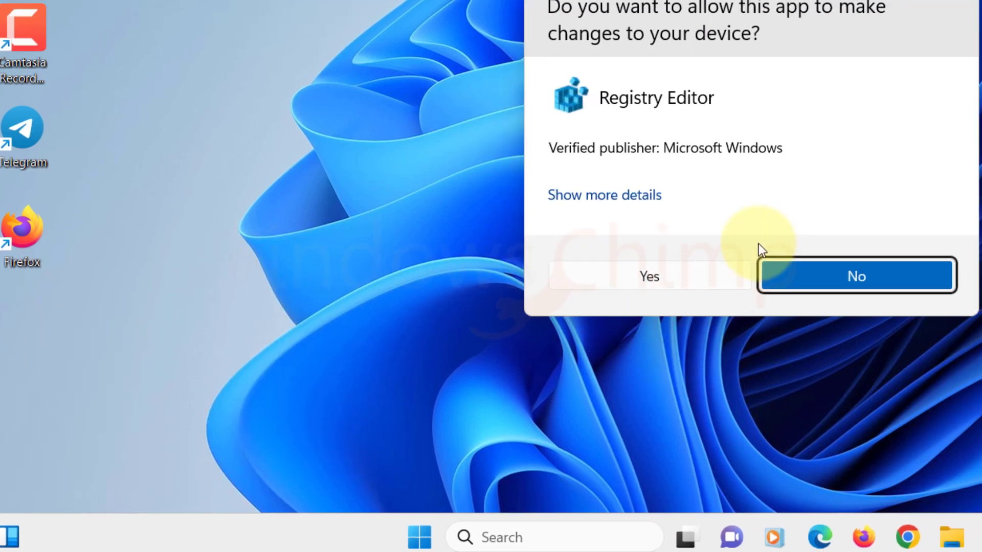
Set TaskbarDa to 0 under HKCU...\Explorer\Advanced and close Registry Editor
{"action": "left_click", "coordinate": [648, 276]}
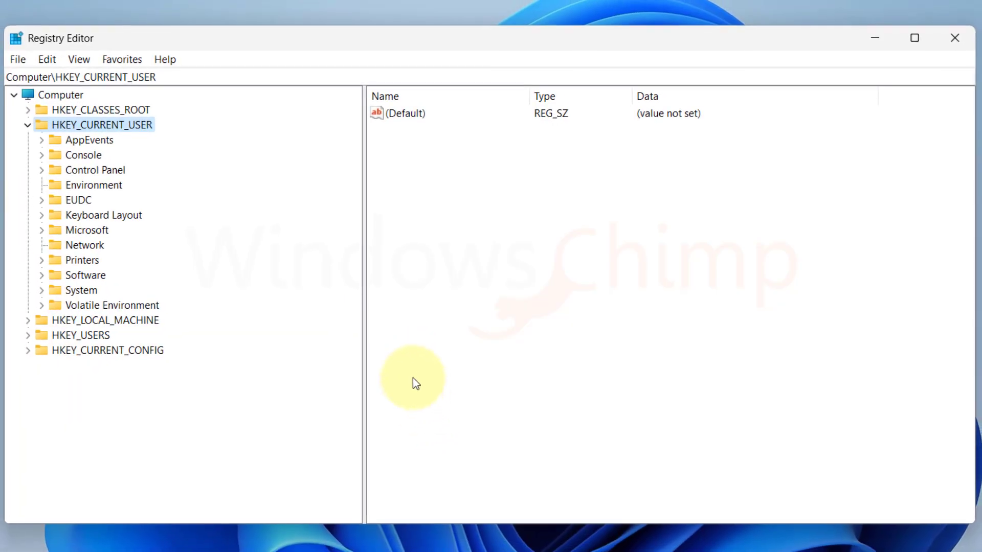
{"action": "mouse_move", "coordinate": [57, 169]}
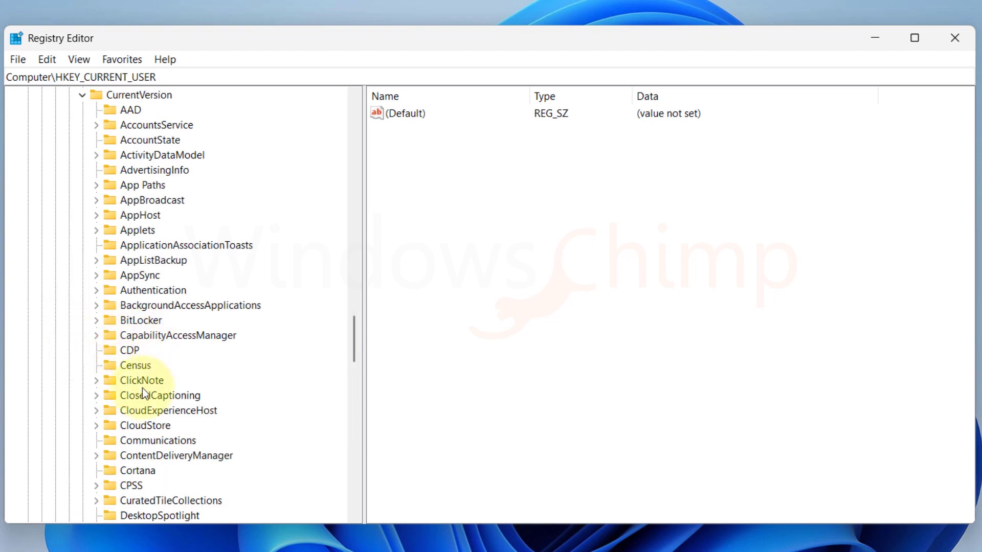
{"action": "scroll", "scroll_direction": "down", "scroll_amount": 3}
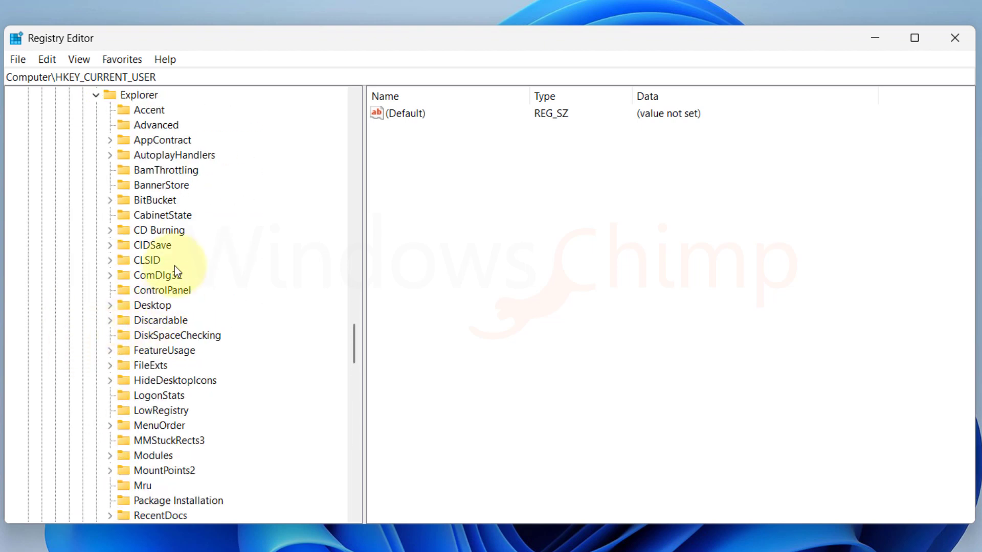
{"action": "left_click", "coordinate": [156, 125]}
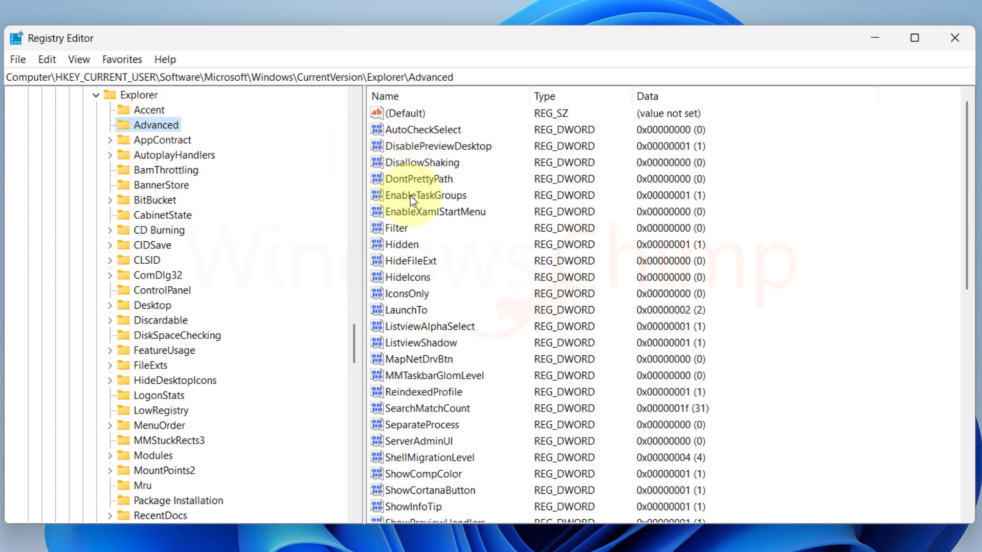
{"action": "scroll", "scroll_direction": "down", "scroll_amount": 3}
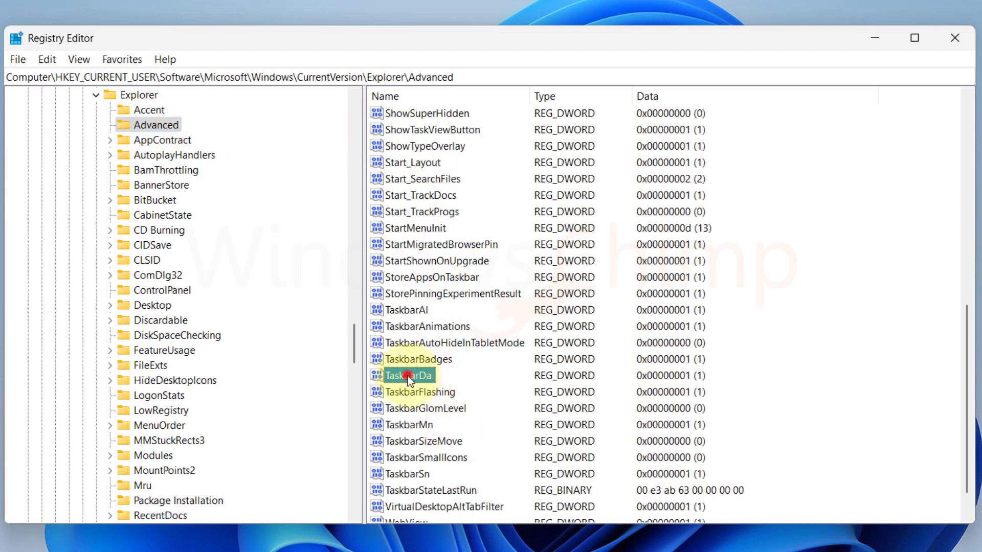
{"action": "double_click", "coordinate": [409, 376]}
{"action": "type", "text": "0"}
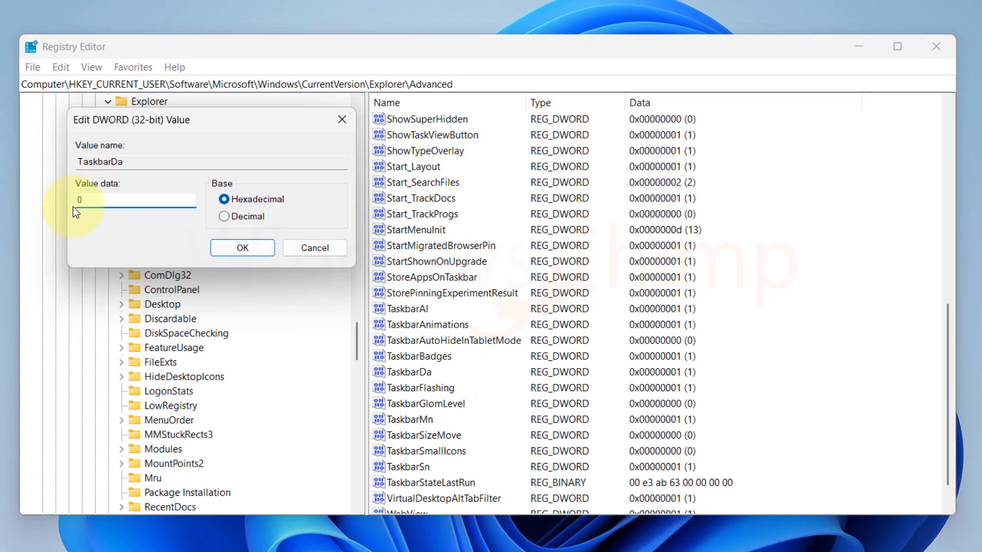
{"action": "left_click", "coordinate": [242, 247]}
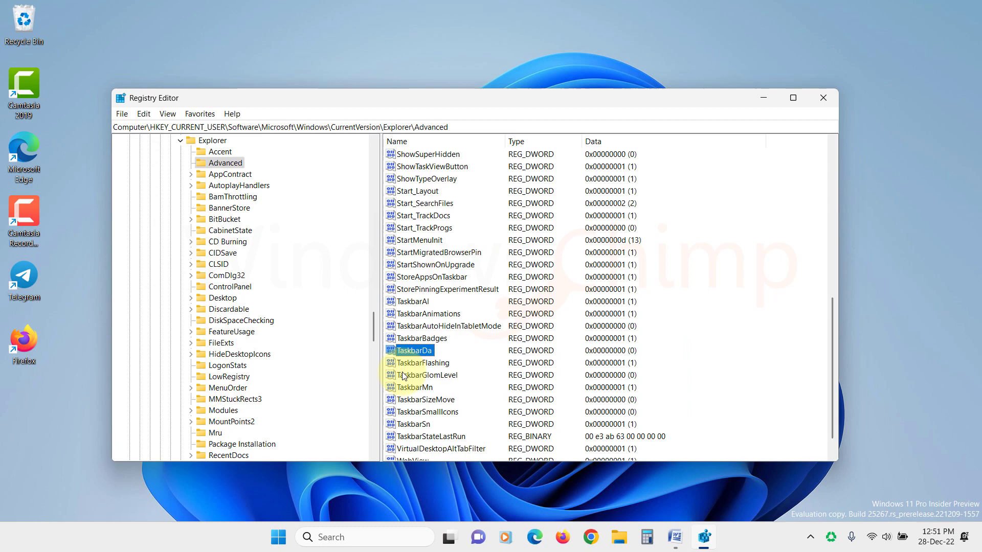
{"action": "mouse_move", "coordinate": [73, 525]}
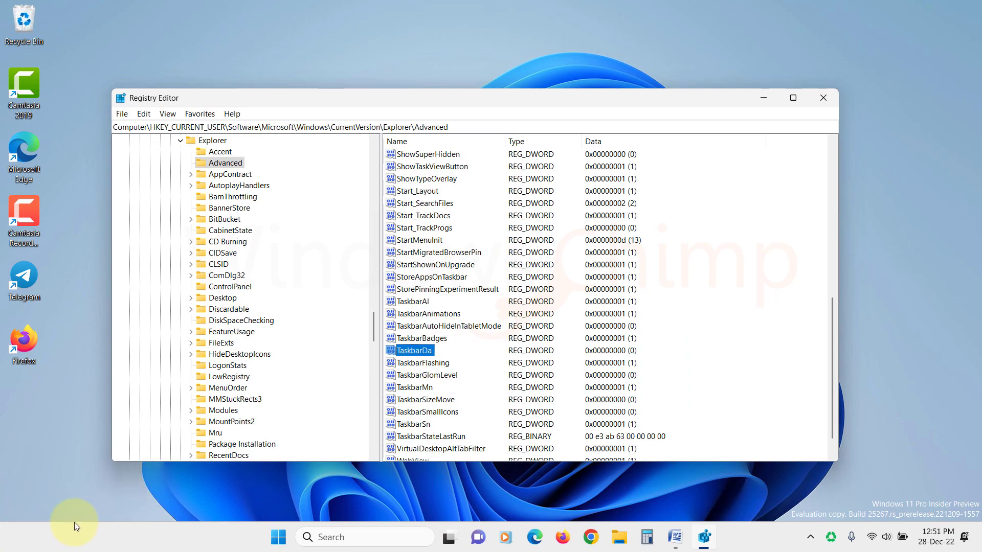
{"action": "left_click", "coordinate": [822, 98]}
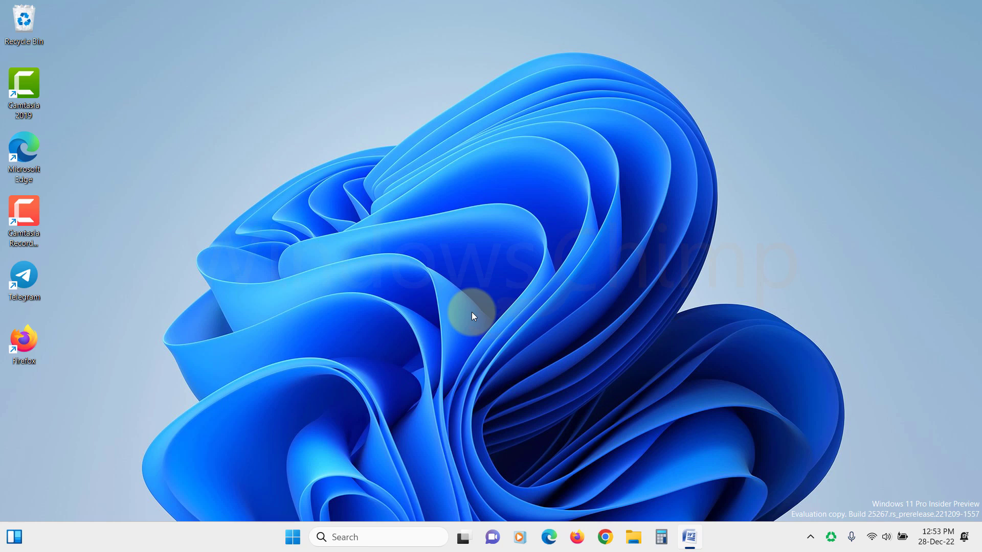
Run gpedit.msc from the Win+R box to launch Local Group Policy Editor
{"action": "key", "text": "Win+r"}
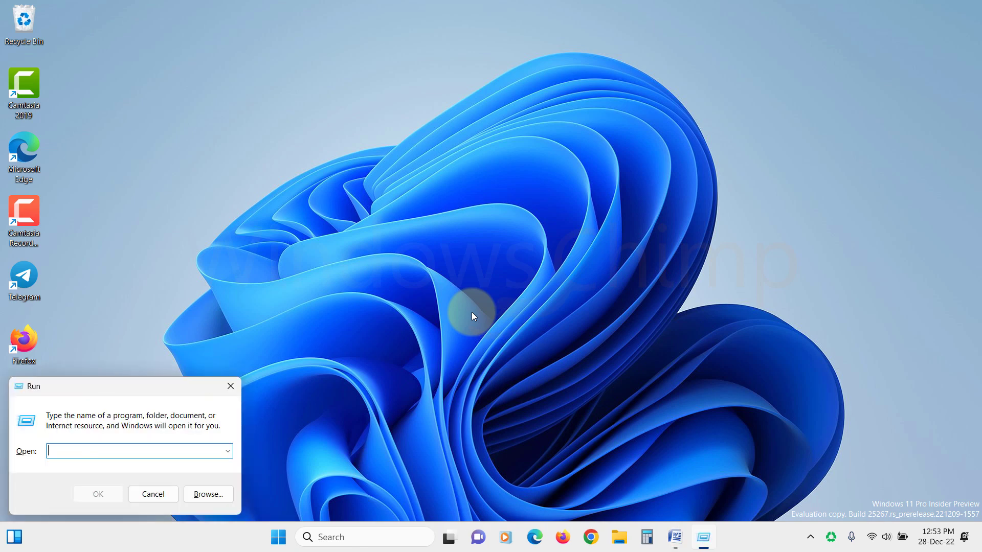
{"action": "type", "text": "gped"}
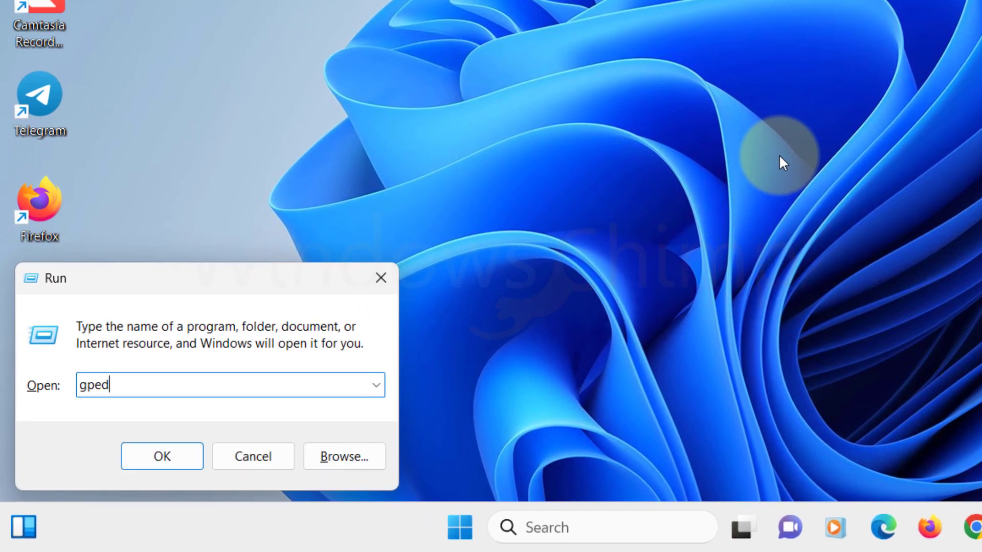
{"action": "left_click", "coordinate": [161, 456]}
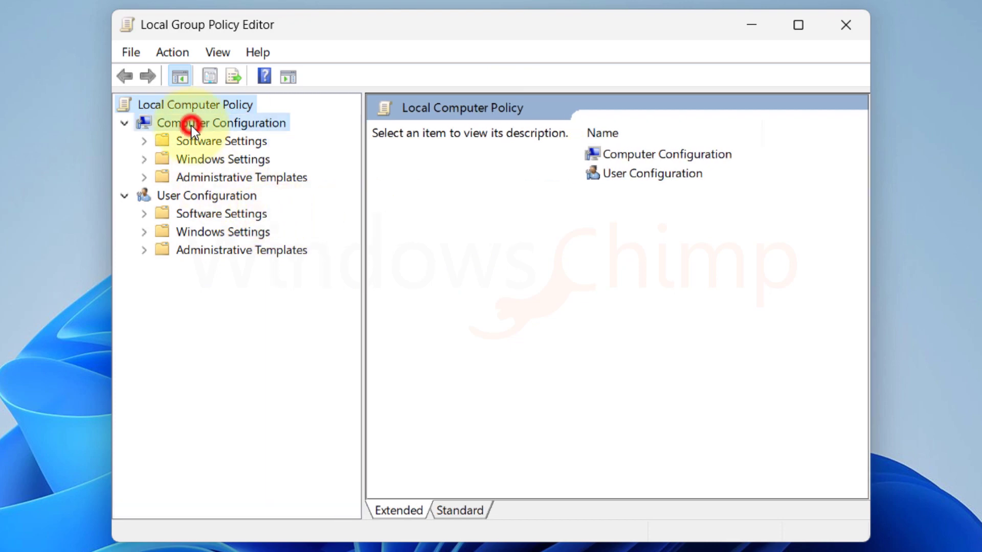
Navigate Computer Configuration > Administrative Templates > Windows Components to the Widgets policy folder
{"action": "left_click", "coordinate": [241, 177]}
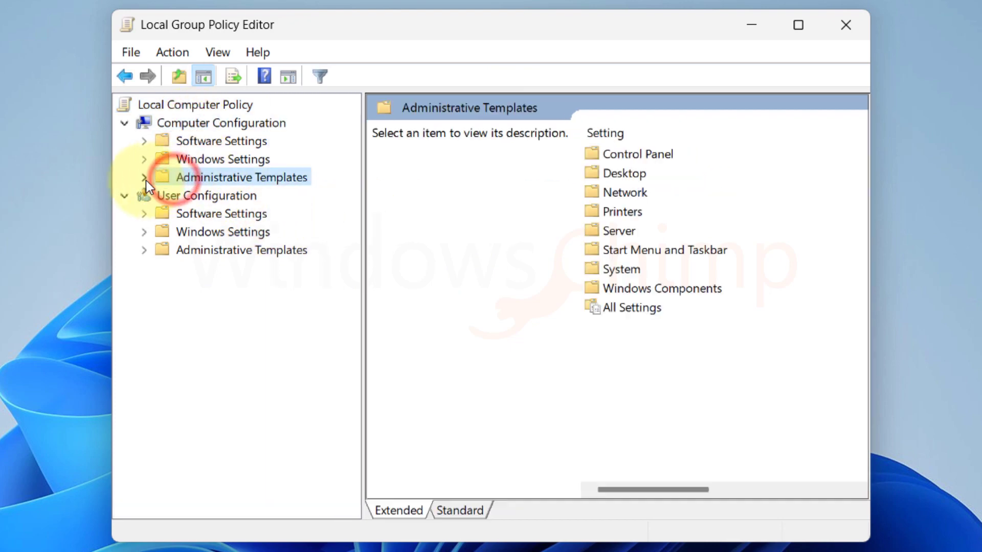
{"action": "left_click", "coordinate": [143, 177]}
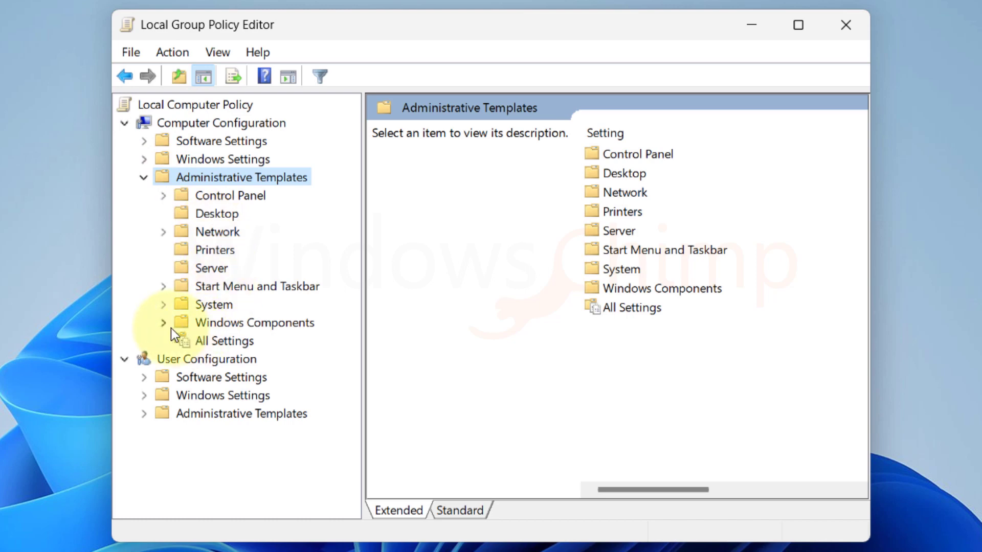
{"action": "scroll", "scroll_direction": "down", "scroll_amount": 3}
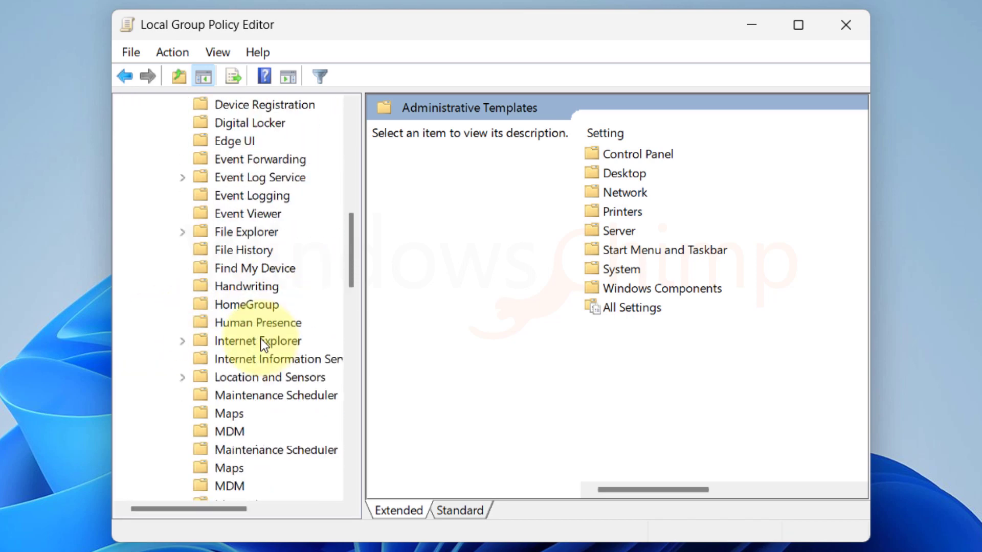
{"action": "left_click", "coordinate": [236, 231]}
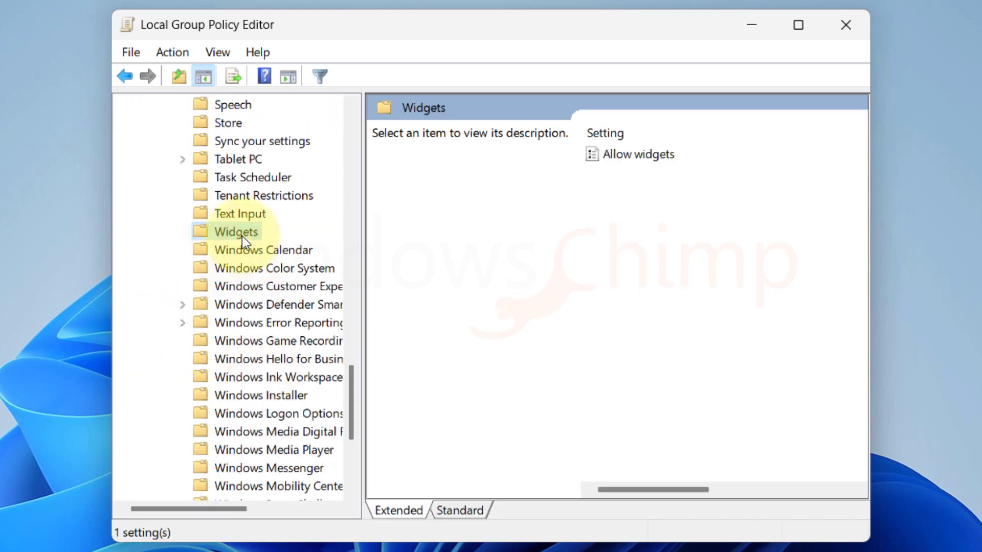
{"action": "mouse_move", "coordinate": [629, 154]}
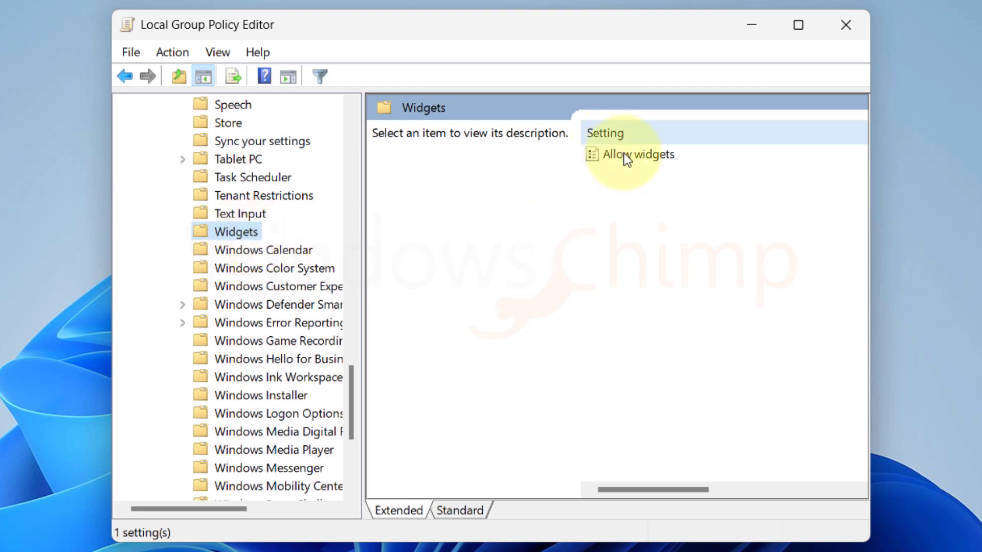
Set the Allow widgets policy to Disabled and confirm with OK
{"action": "left_click", "coordinate": [638, 155]}
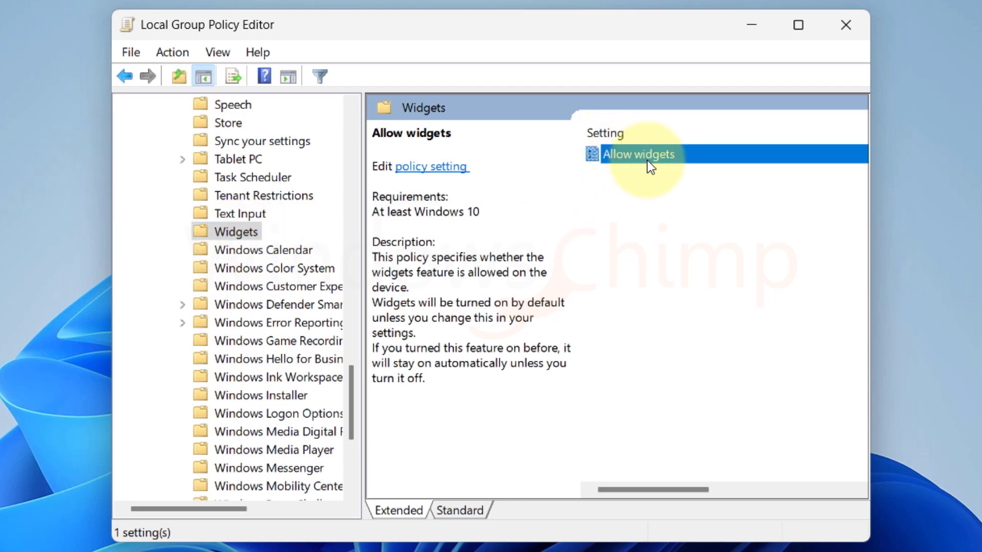
{"action": "double_click", "coordinate": [638, 155]}
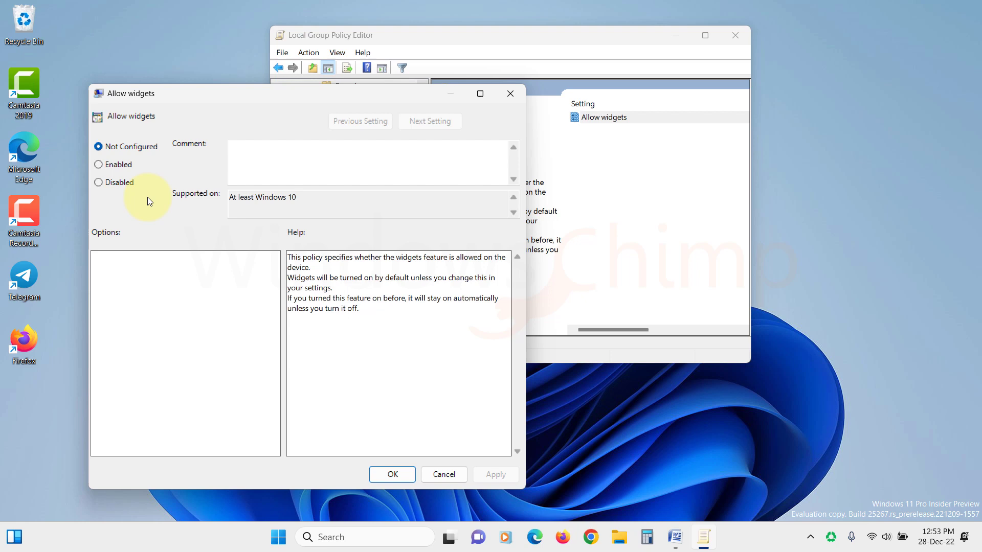
{"action": "left_click", "coordinate": [98, 182]}
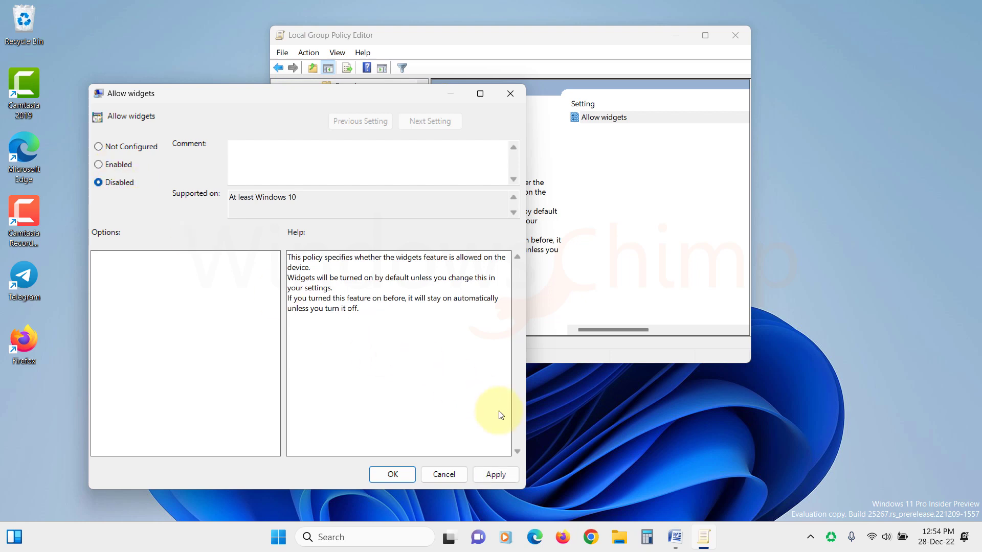
{"action": "mouse_move", "coordinate": [393, 473]}
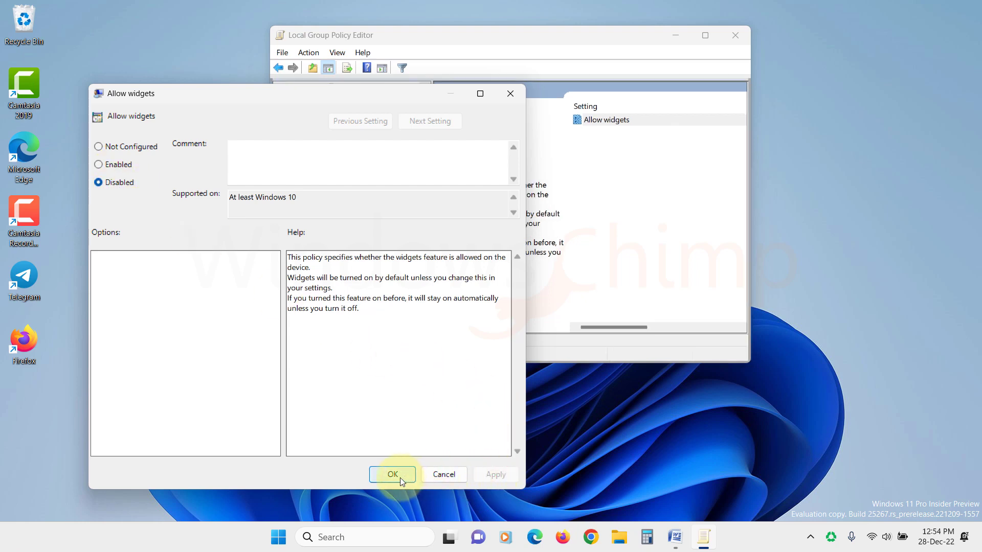
{"action": "left_click", "coordinate": [392, 473]}
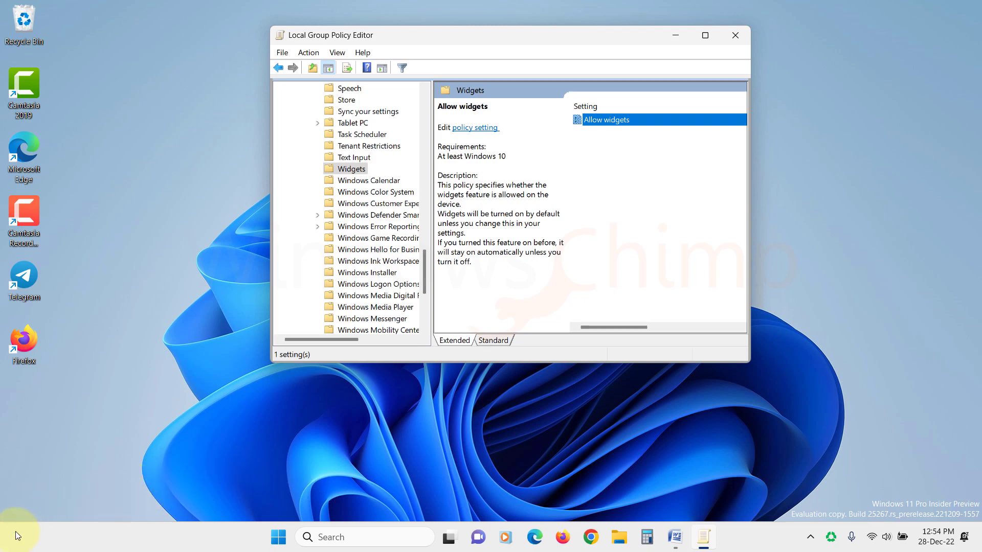